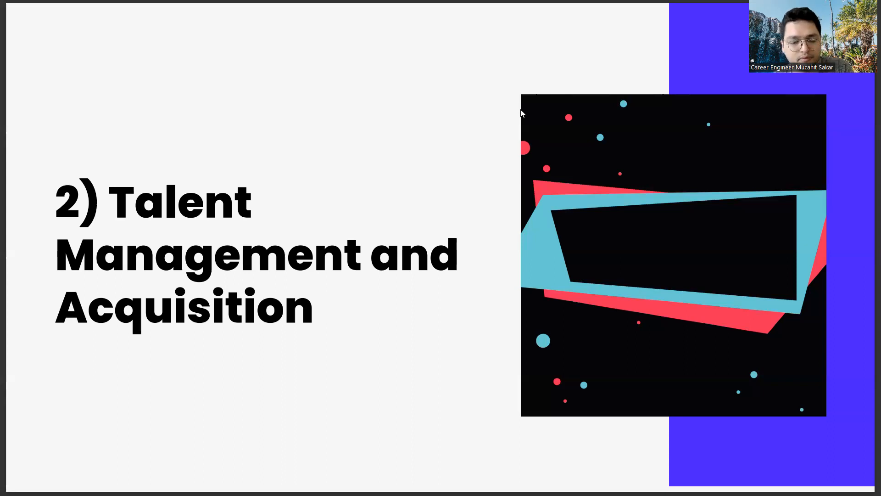
Step: Advance the slideshow to the next slide, "3) Marketing"
{"action": "key", "text": "right"}
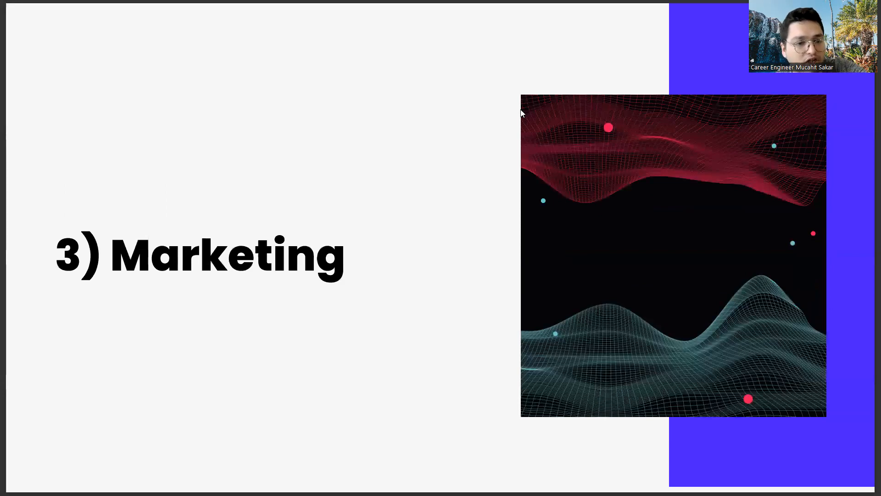